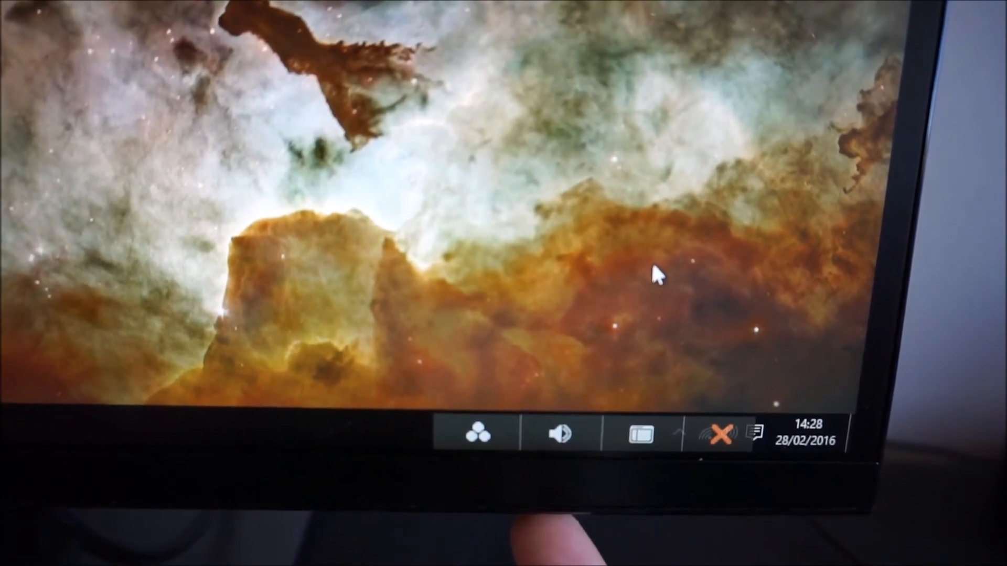
Show the monitor's OSD shortcut bar over the desktop using a front button
{"action": "left_click", "coordinate": [559, 434]}
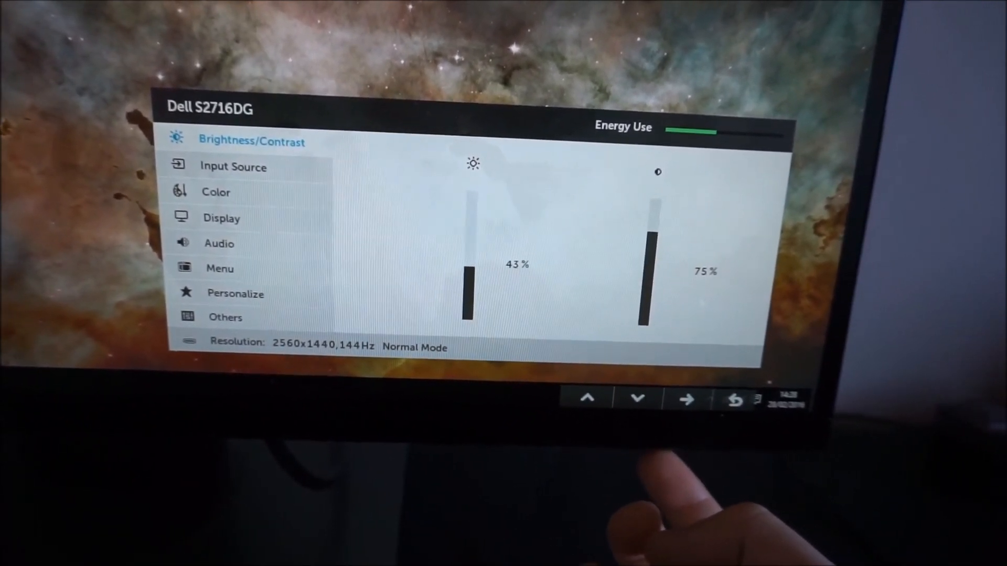
Move from Brightness/Contrast down through Input Source to the Color settings and beyond
{"action": "left_click", "coordinate": [637, 398]}
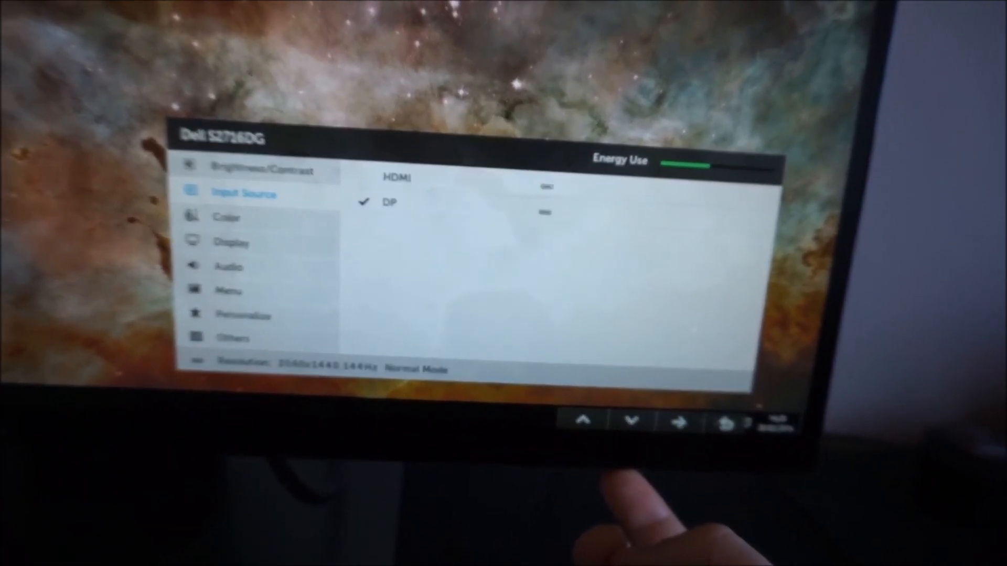
{"action": "left_click", "coordinate": [633, 422]}
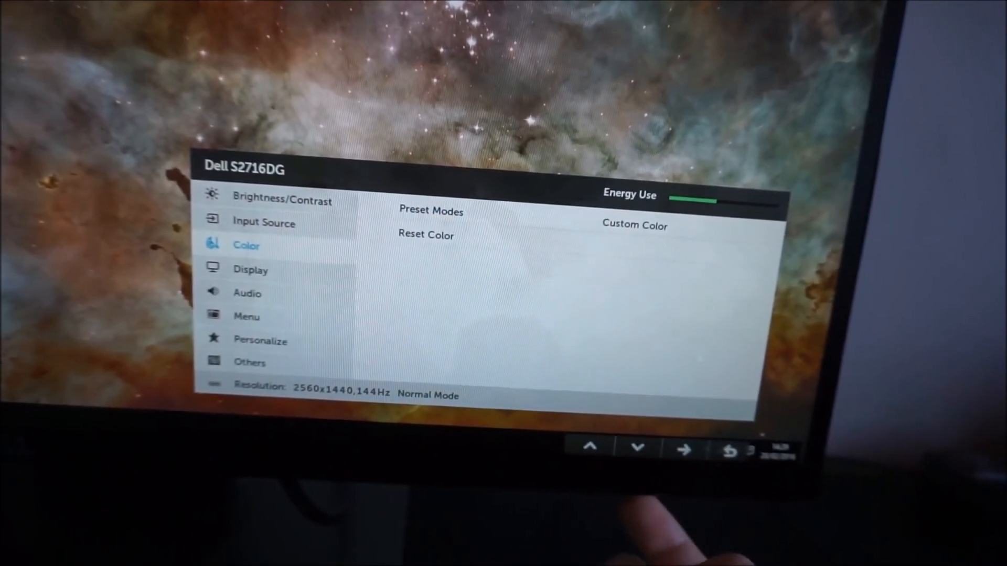
{"action": "left_click", "coordinate": [636, 448]}
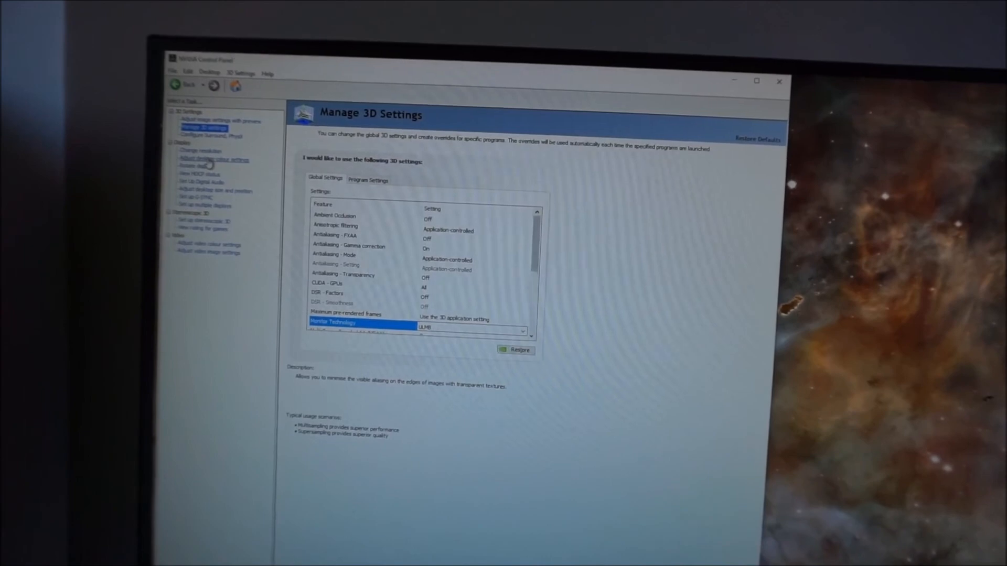
Under Change resolution, apply 120Hz at 2560 × 1440 and confirm keeping the new configuration
{"action": "left_click", "coordinate": [197, 155]}
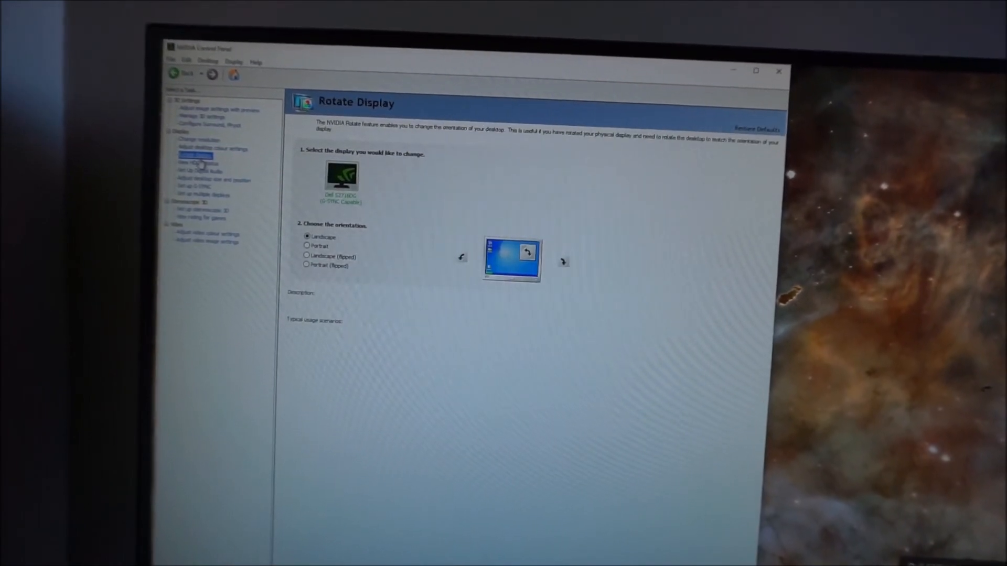
{"action": "left_click", "coordinate": [194, 189]}
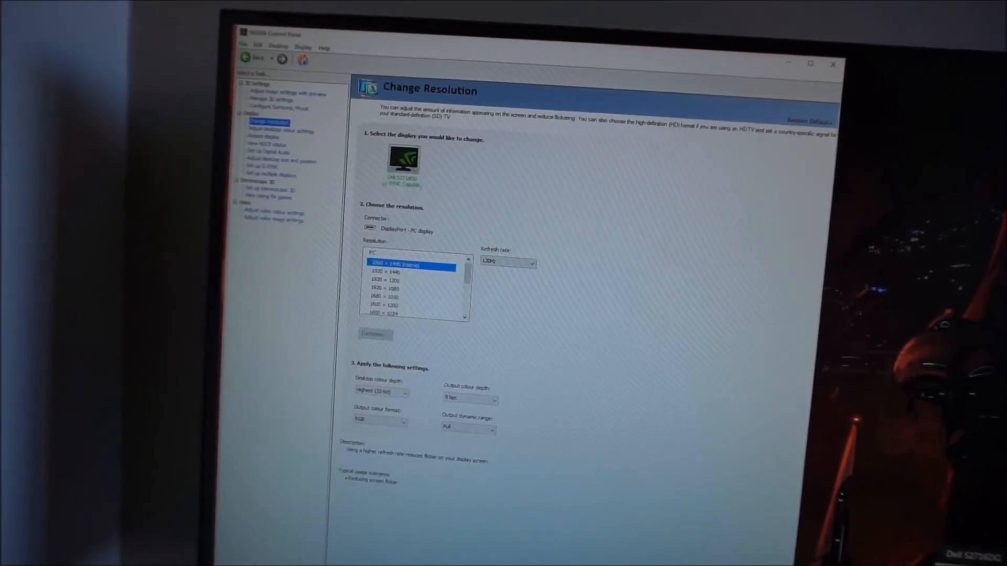
{"action": "left_click", "coordinate": [373, 335]}
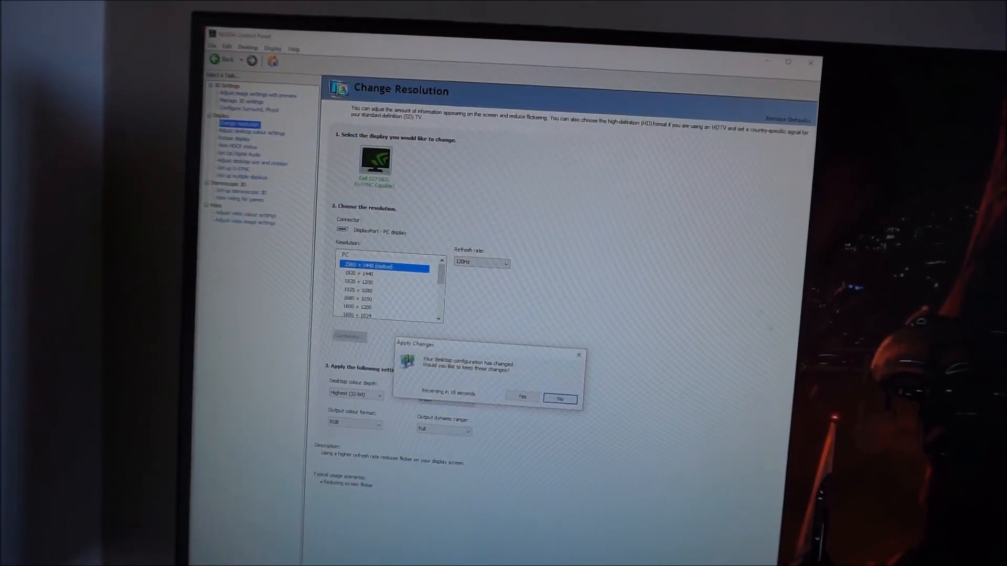
{"action": "left_click", "coordinate": [559, 399]}
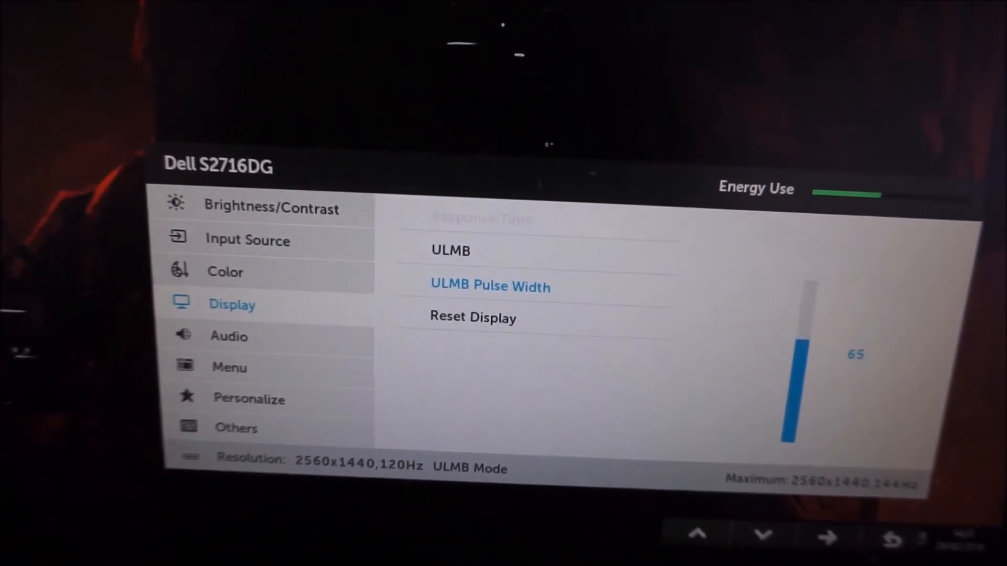
Reduce ULMB Pulse Width from 65 to 39 and leave the adjustment
{"action": "left_click", "coordinate": [762, 535]}
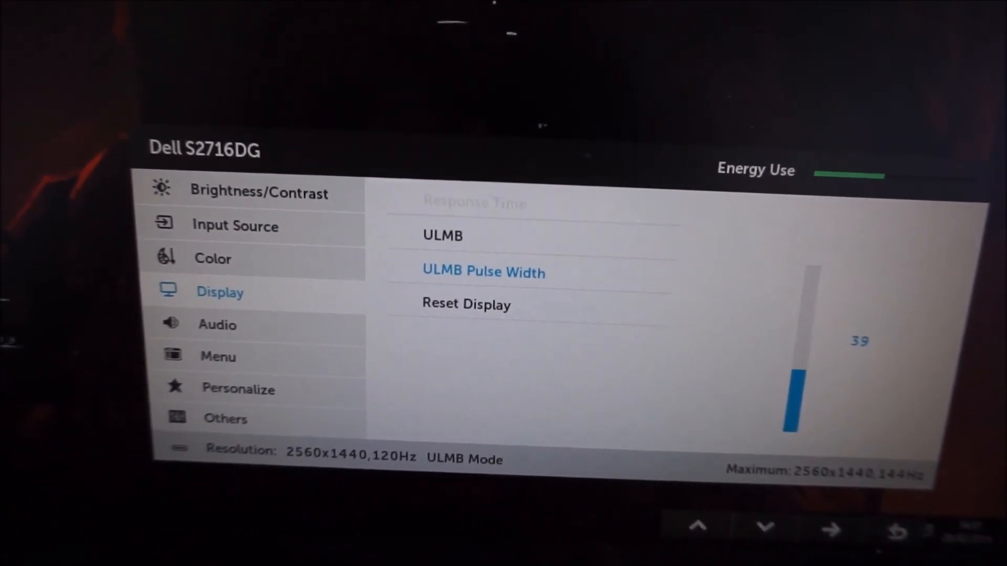
{"action": "left_click", "coordinate": [698, 525]}
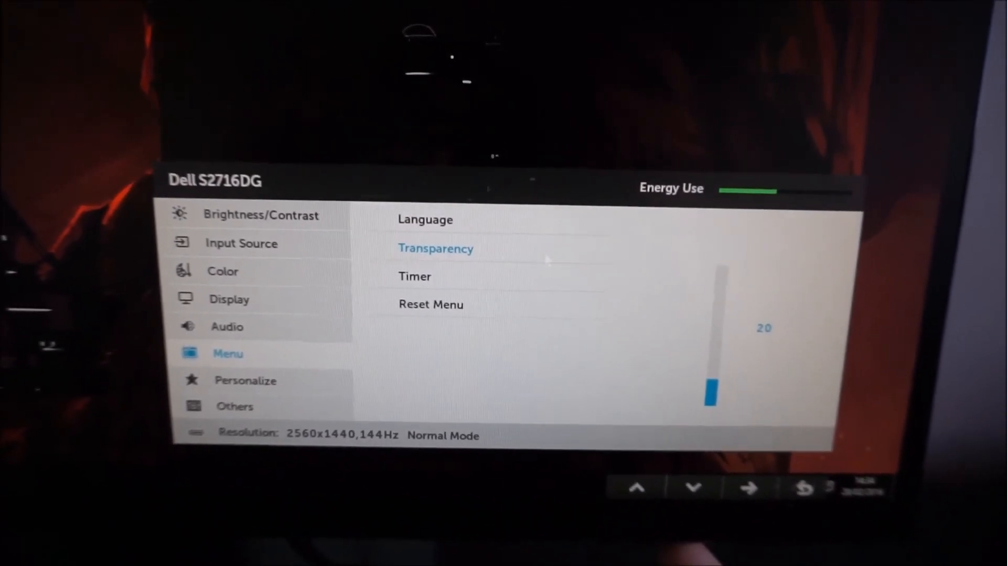
Step through the Menu section's Transparency 20 and Timer 60 s settings toward Input Source
{"action": "left_click", "coordinate": [636, 487]}
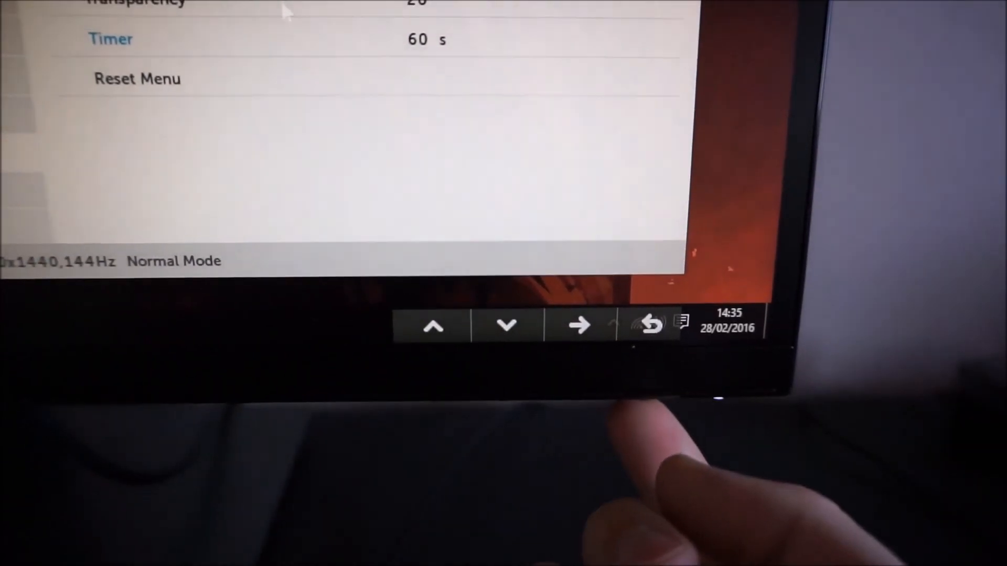
{"action": "left_click", "coordinate": [649, 324]}
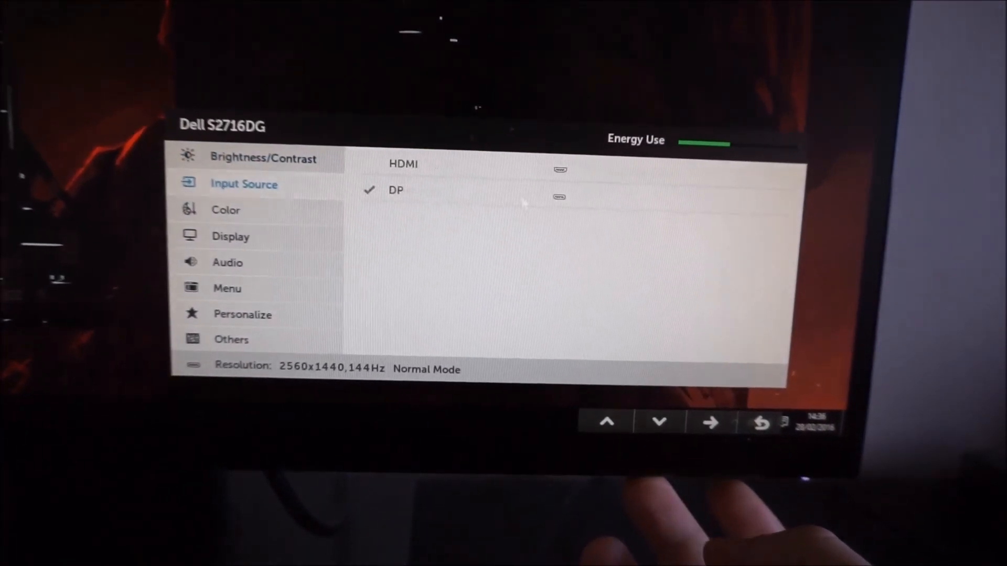
{"action": "left_click", "coordinate": [659, 422]}
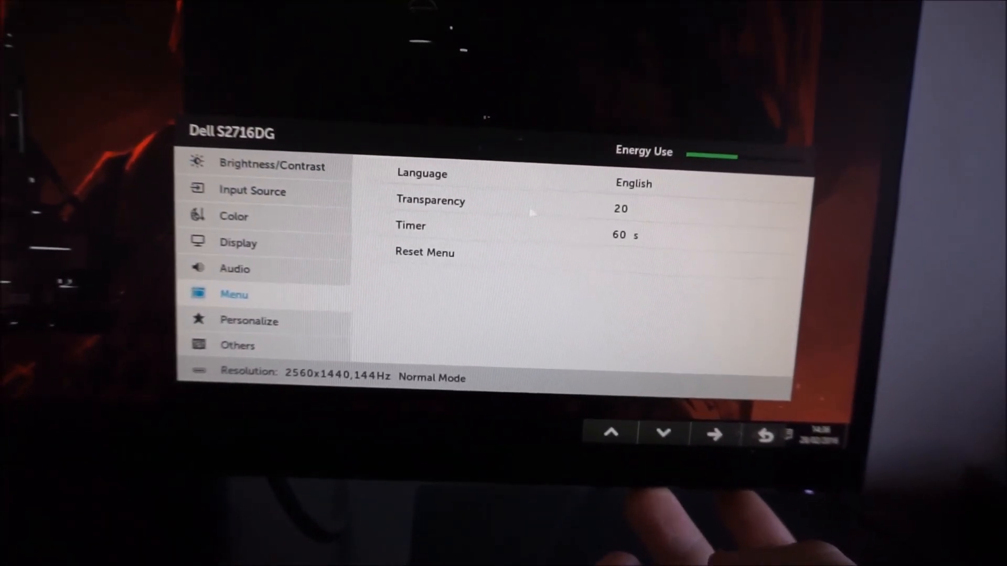